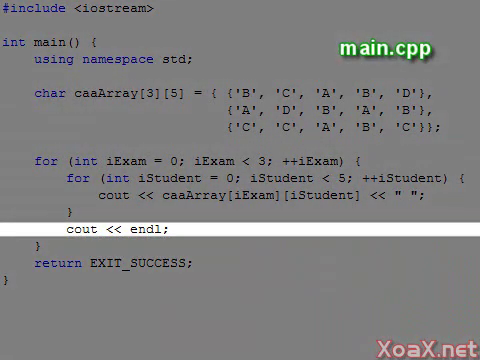
Review the enum and 3D array code, then build and run to print 'Exam Grade = B'.
key("F5")
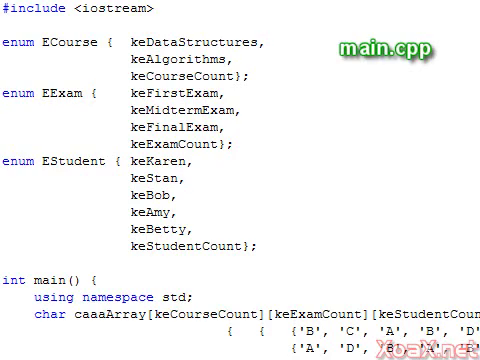
scroll("down", 3)
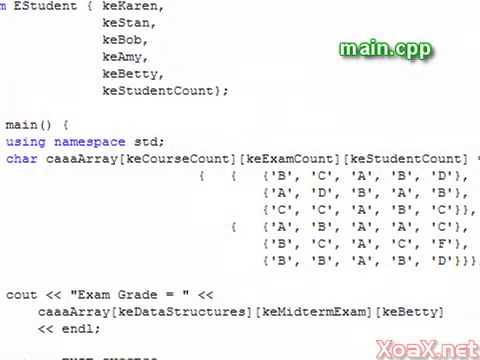
scroll("down", 3)
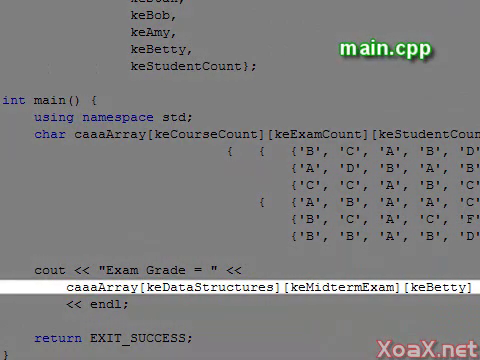
key("F5")
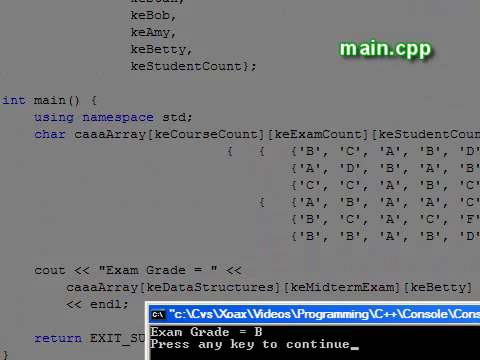